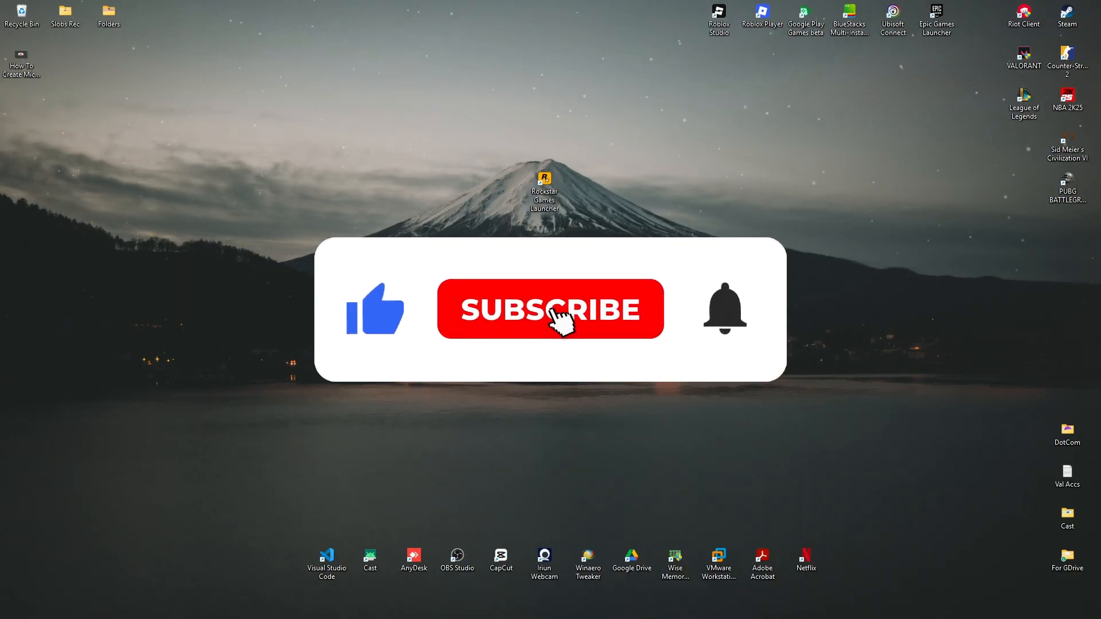
- Open the Virus & threat protection settings in Windows Security
{"action": "left_click", "coordinate": [552, 310]}
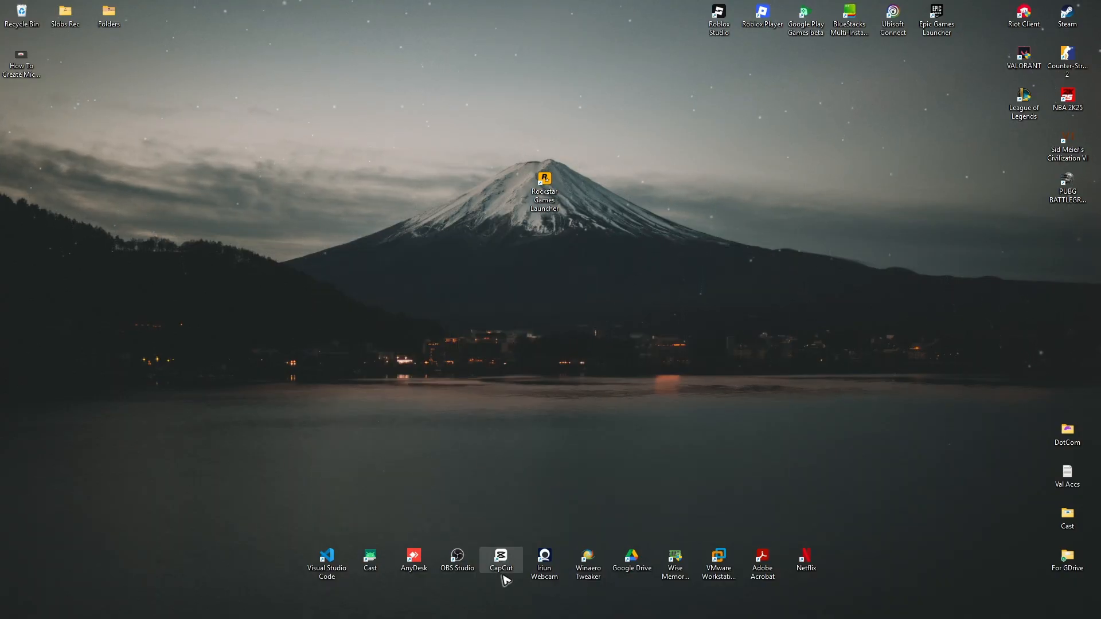
{"action": "left_click", "coordinate": [390, 604]}
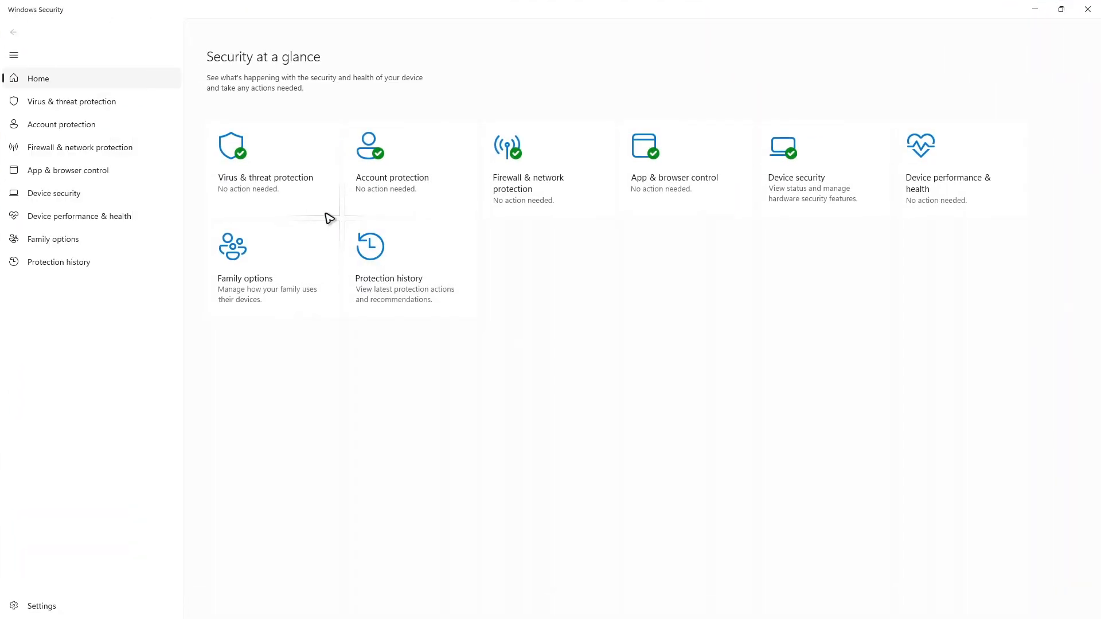
{"action": "mouse_move", "coordinate": [280, 179]}
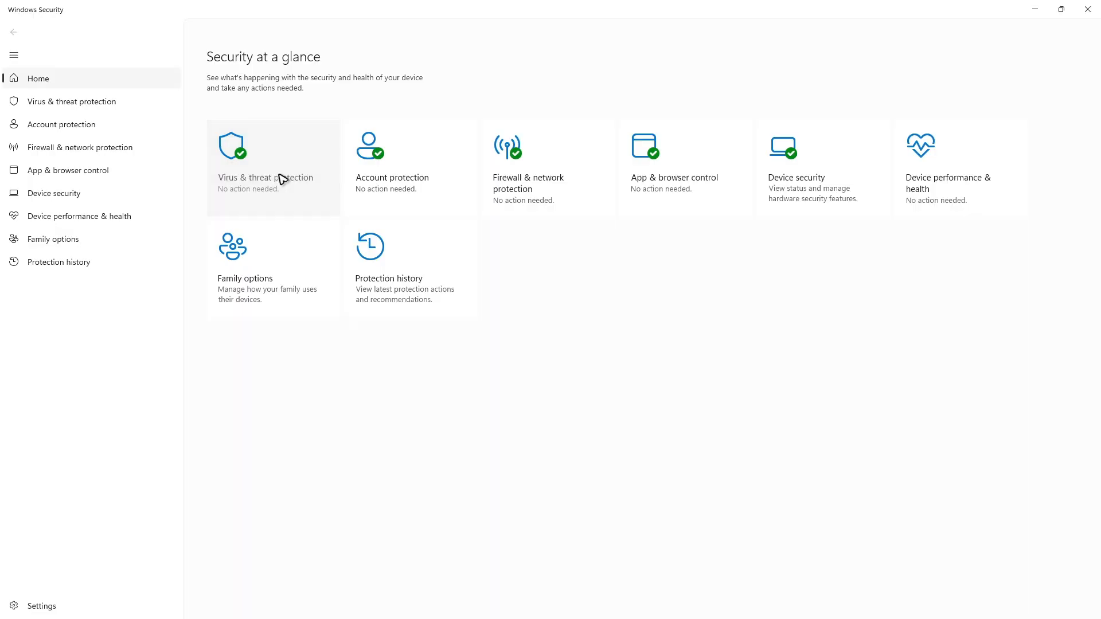
{"action": "left_click", "coordinate": [266, 167]}
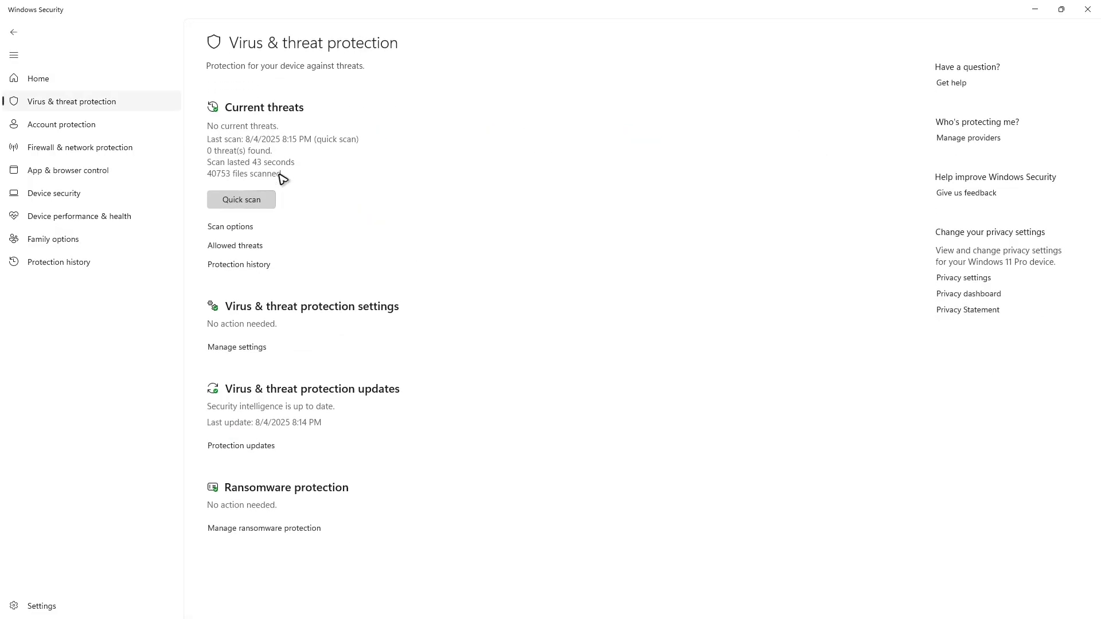
{"action": "left_click", "coordinate": [237, 346]}
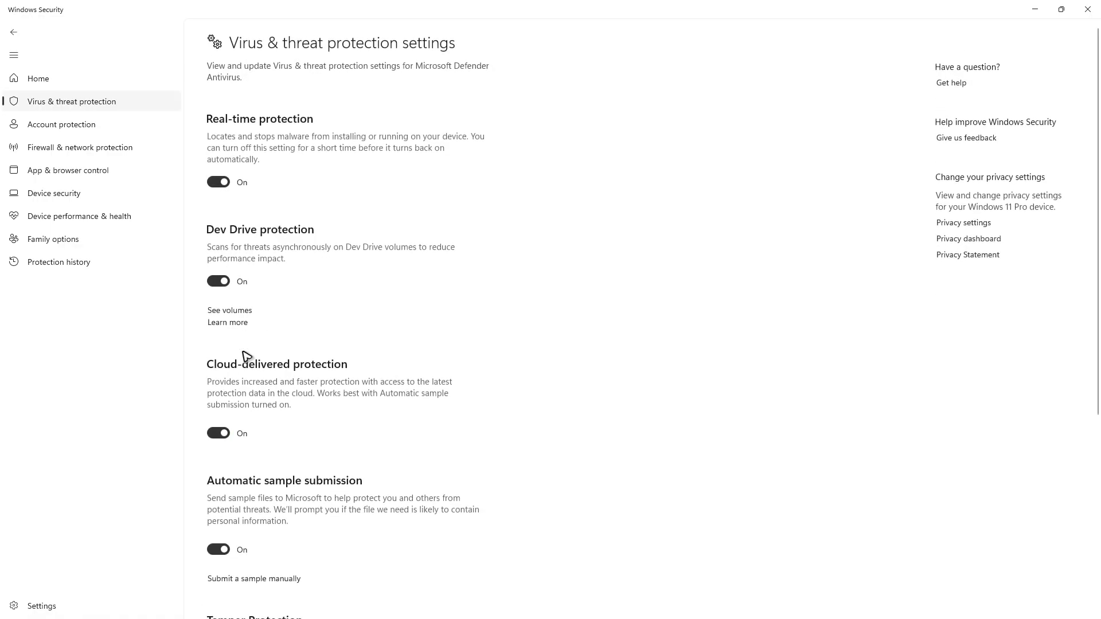
{"action": "scroll", "scroll_direction": "down", "scroll_amount": 3}
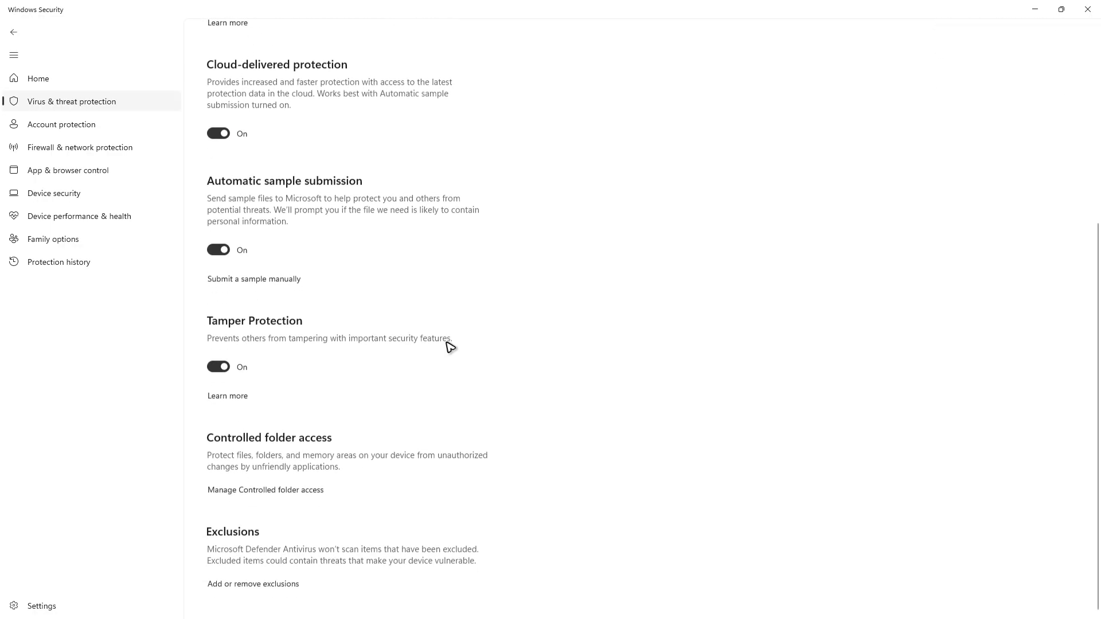
{"action": "mouse_move", "coordinate": [248, 597]}
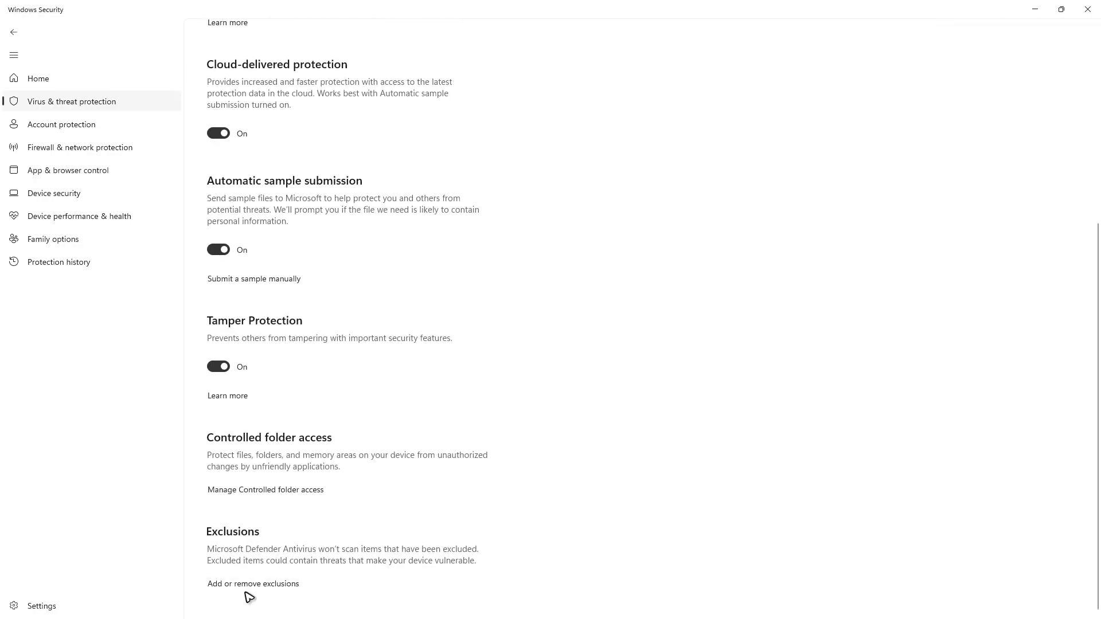
- Start adding a Folder exclusion and search Windows for 'rock'
{"action": "left_click", "coordinate": [252, 583]}
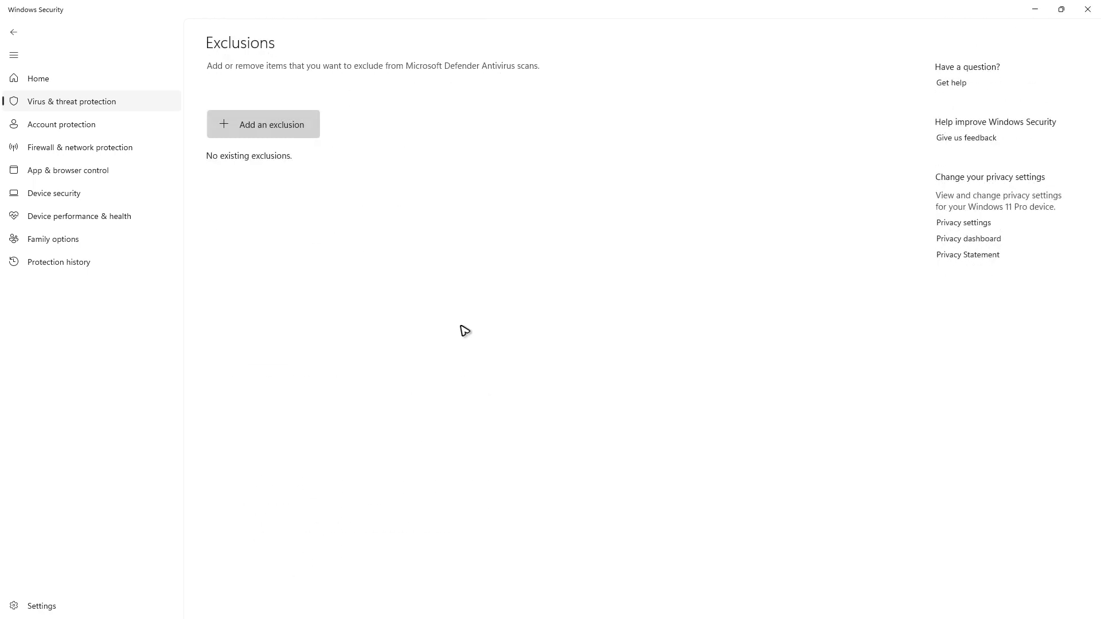
{"action": "left_click", "coordinate": [263, 125]}
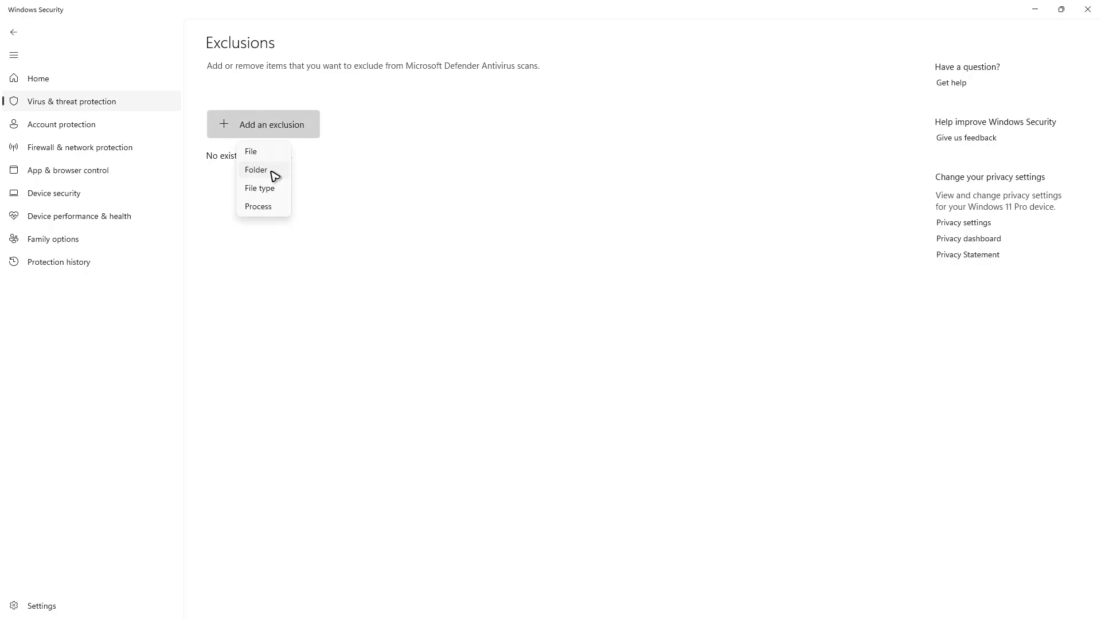
{"action": "left_click", "coordinate": [255, 170]}
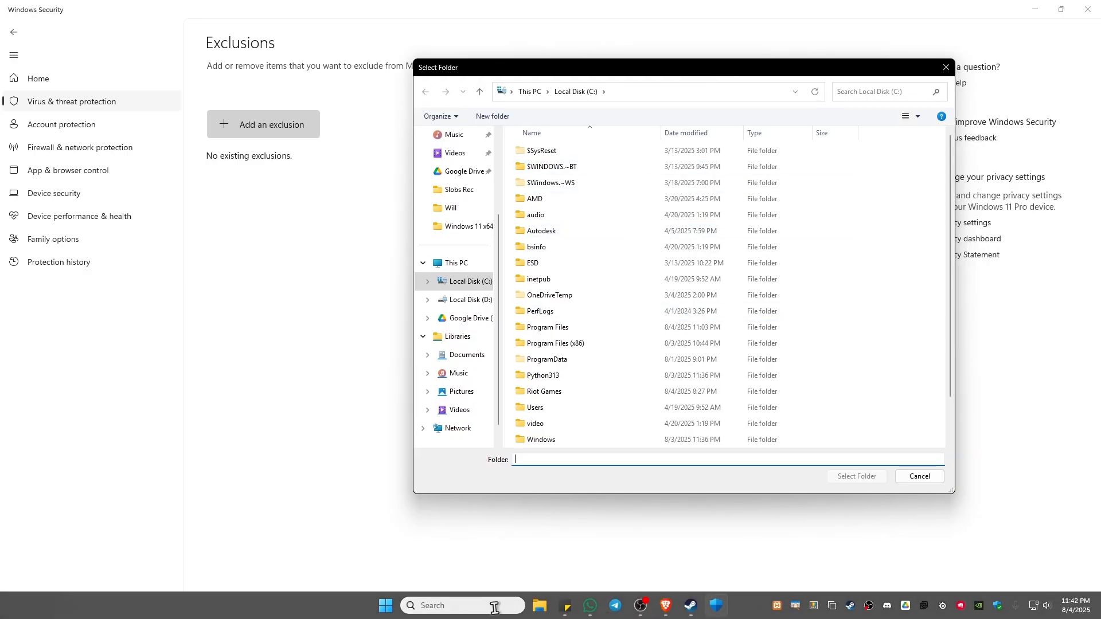
{"action": "type", "text": "rocks"}
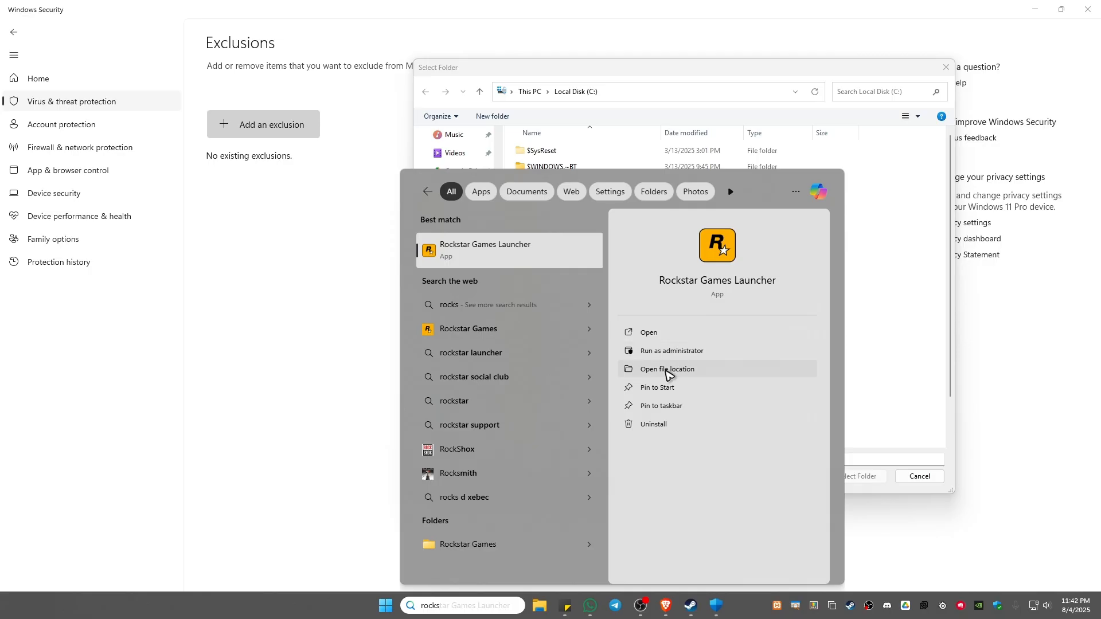
- Follow the Rockstar Games Launcher shortcut to its file location in File Explorer
{"action": "left_click", "coordinate": [666, 369]}
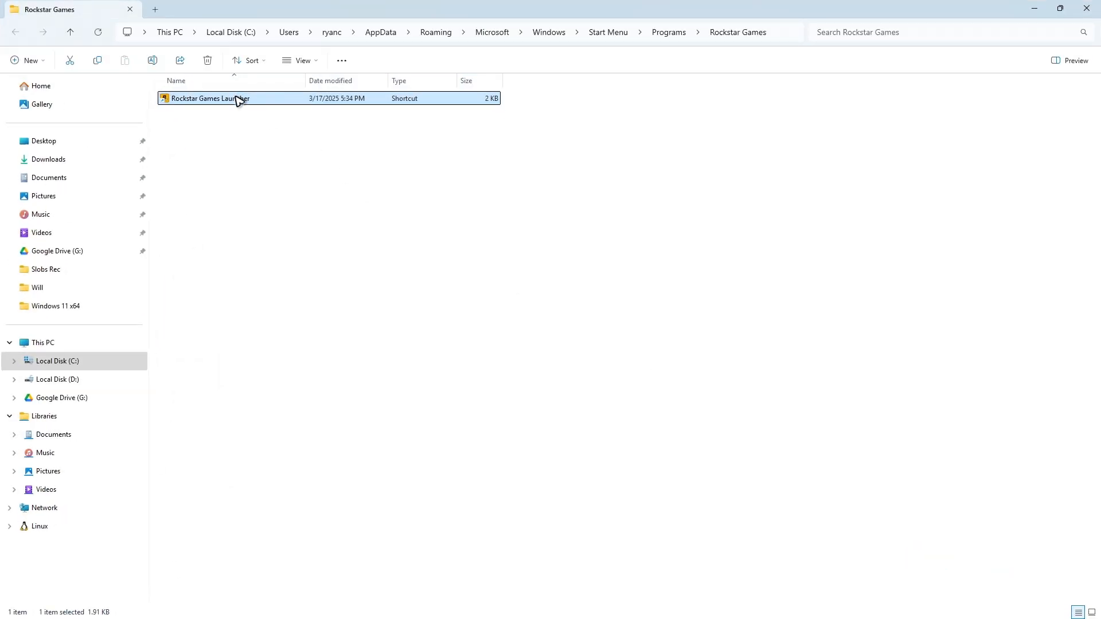
{"action": "right_click", "coordinate": [239, 98]}
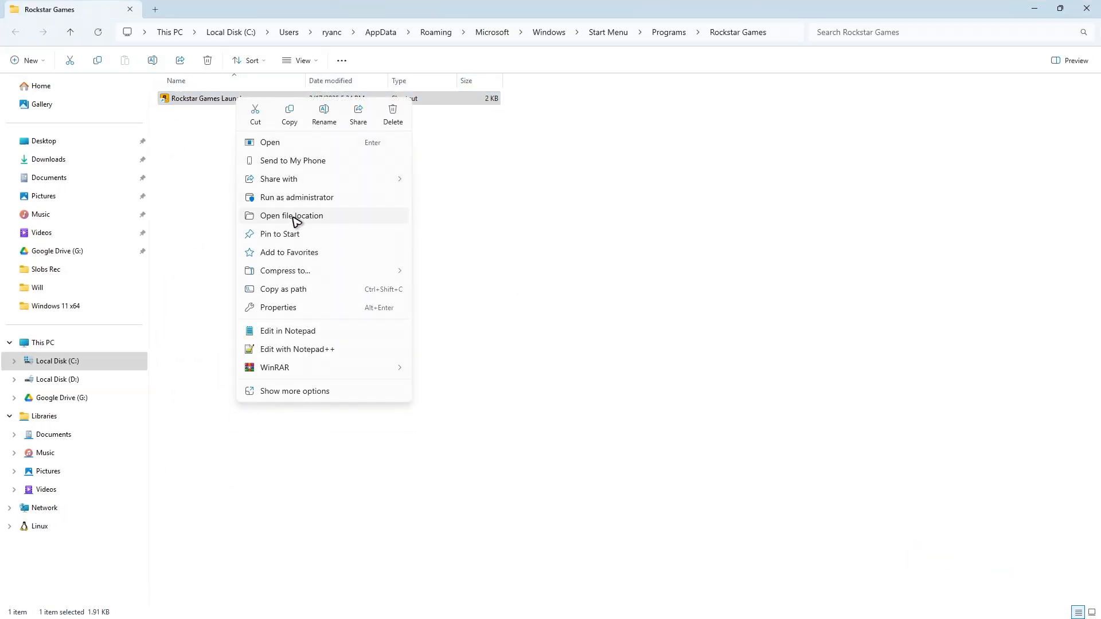
{"action": "left_click", "coordinate": [291, 215]}
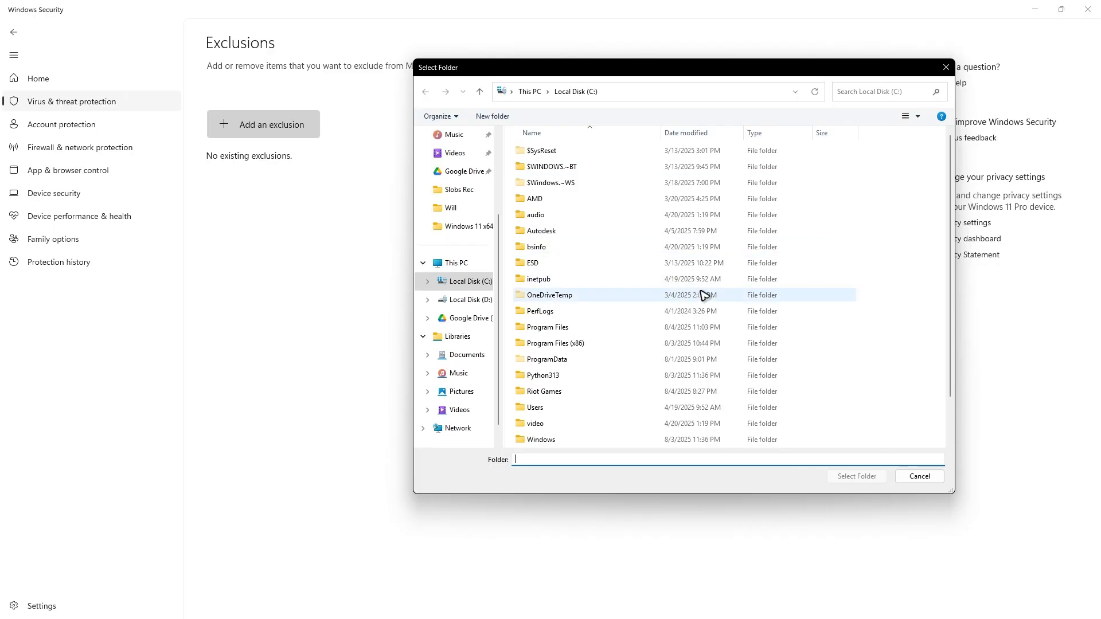
- Select C:\Program Files\Rockstar Games\Launcher as the excluded folder
{"action": "left_click", "coordinate": [669, 92]}
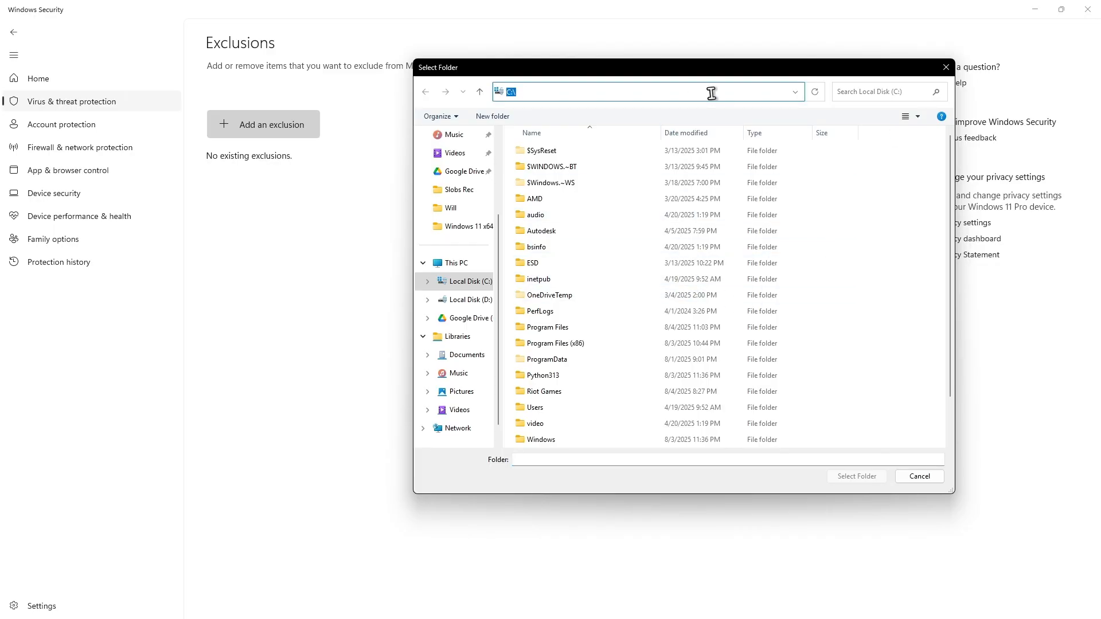
{"action": "type", "text": "C:\\Program Files\\Rockstar Games\\Launcher"}
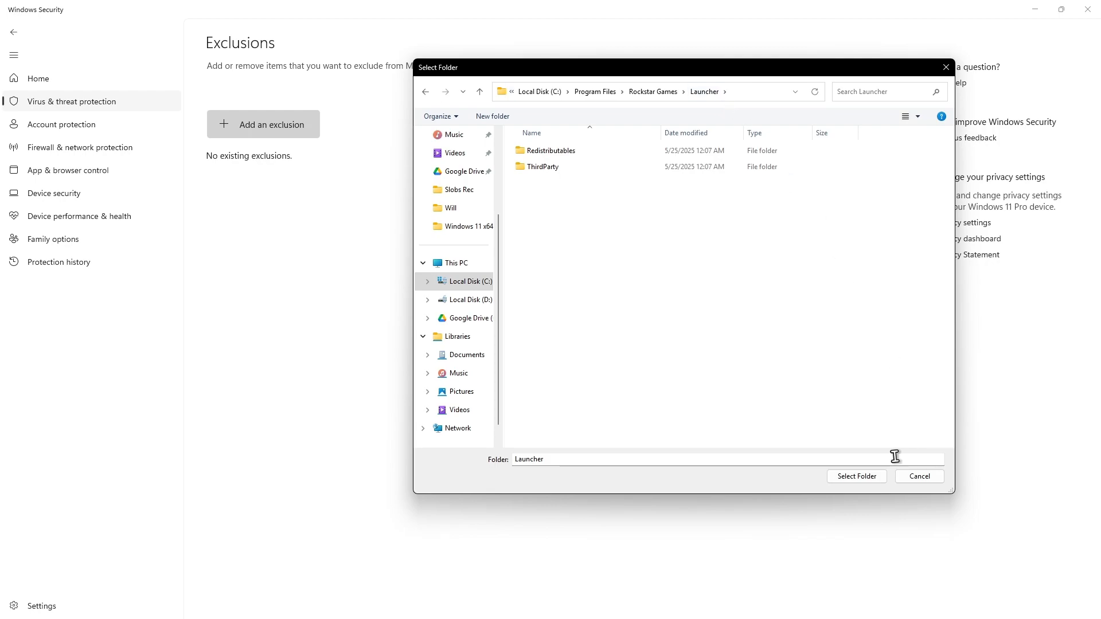
{"action": "left_click", "coordinate": [857, 476]}
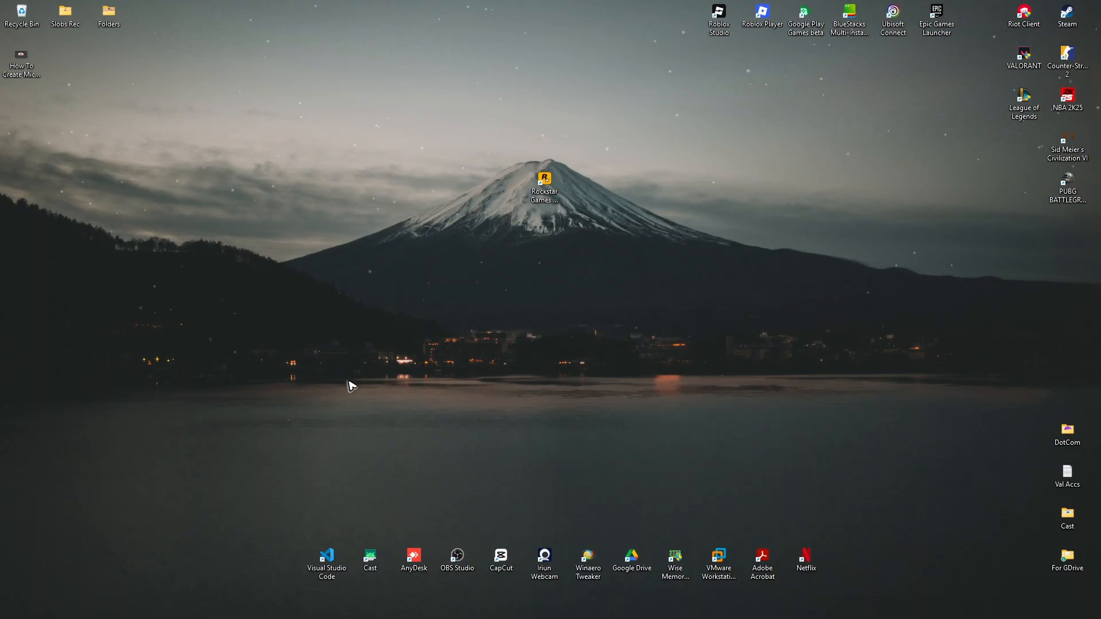
{"action": "mouse_move", "coordinate": [543, 178]}
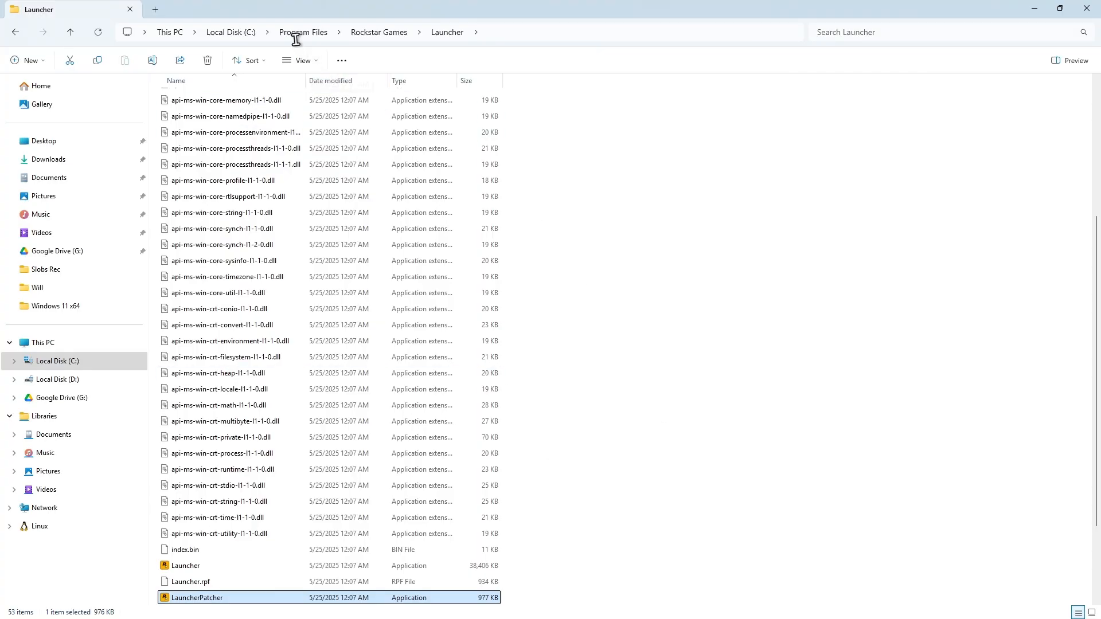
- Go up to Program Files and start renaming the Rockstar Games folder
{"action": "left_click", "coordinate": [303, 32]}
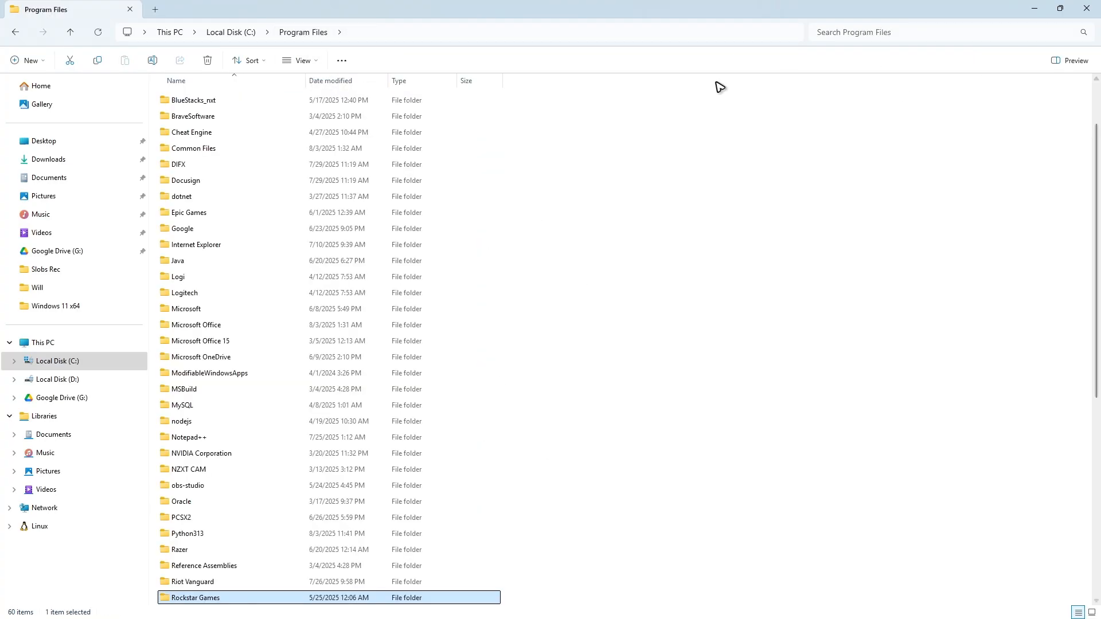
{"action": "right_click", "coordinate": [195, 598]}
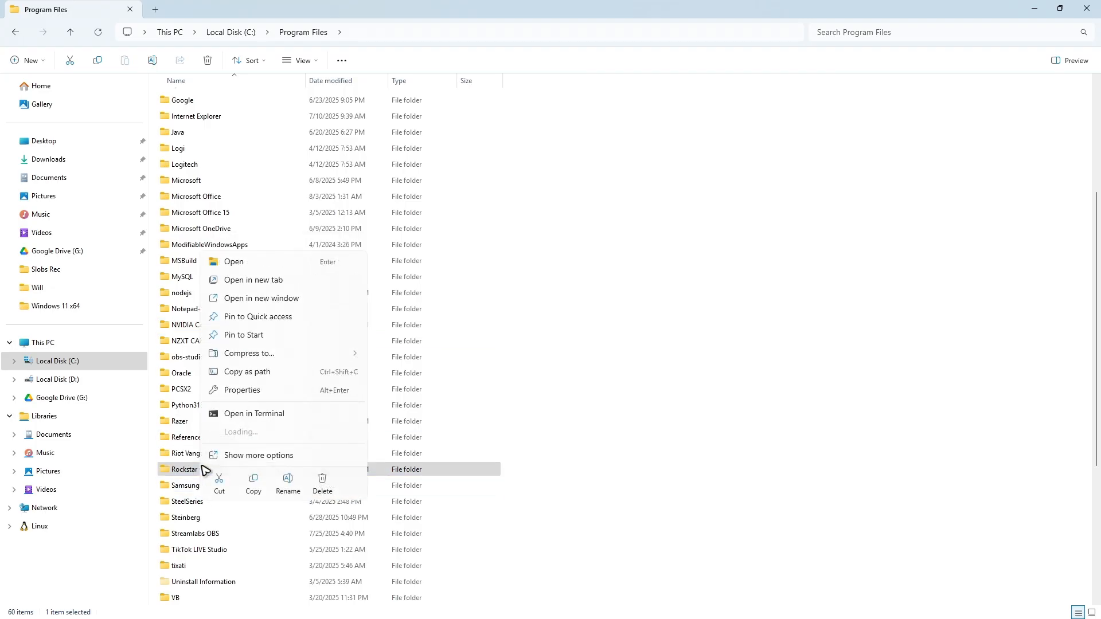
{"action": "left_click", "coordinate": [287, 483]}
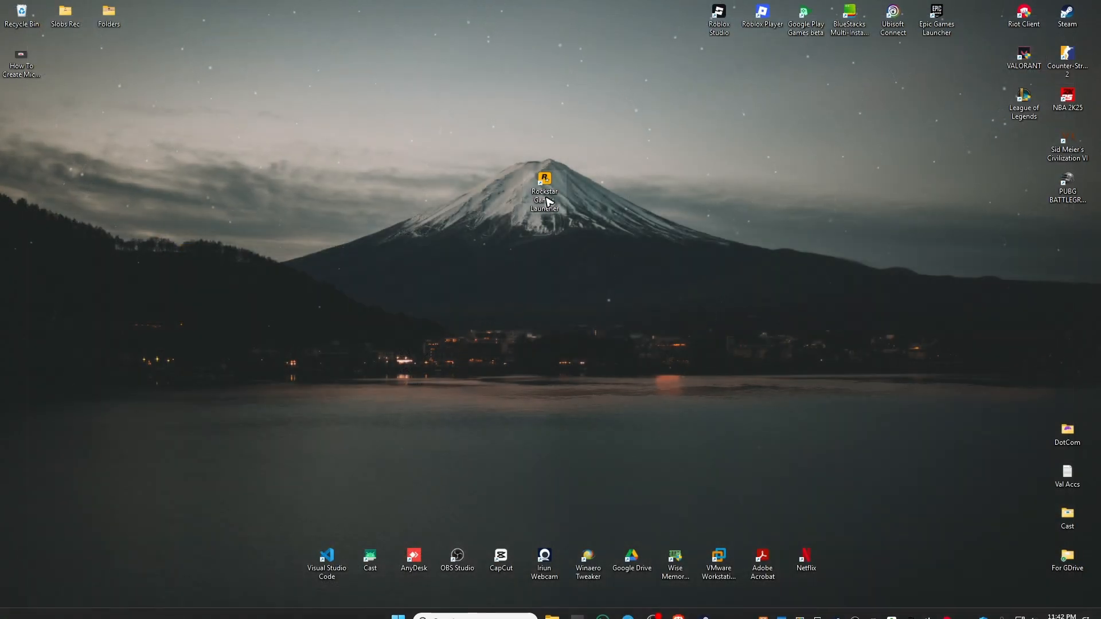
- Launch the old desktop shortcut, dismiss the missing-shortcut warning, and reopen File Explorer
{"action": "double_click", "coordinate": [544, 178]}
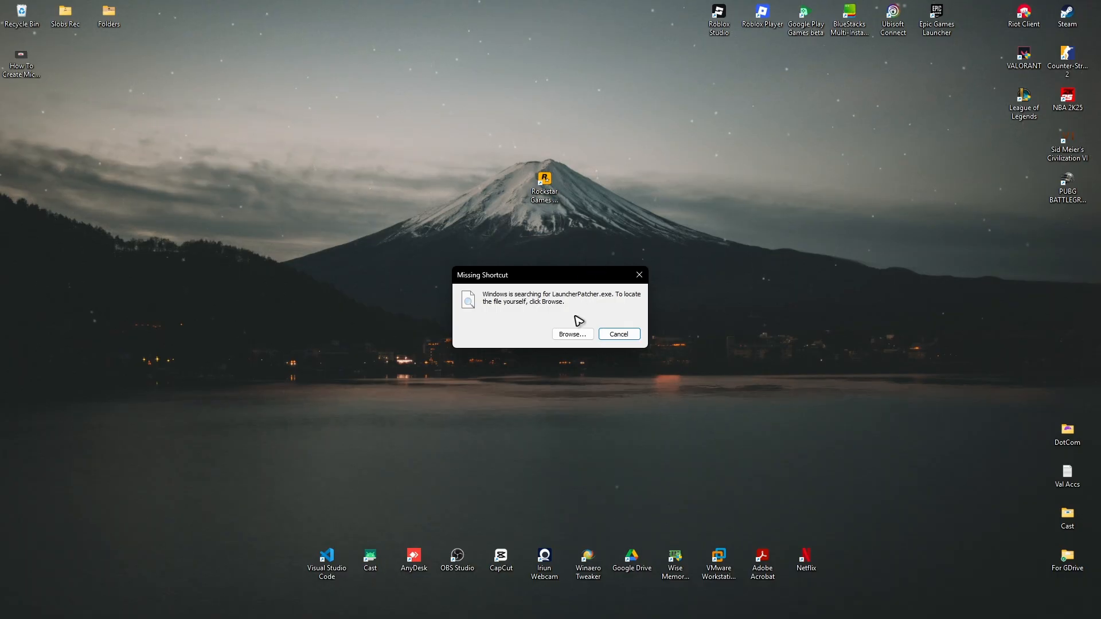
{"action": "left_click", "coordinate": [619, 334]}
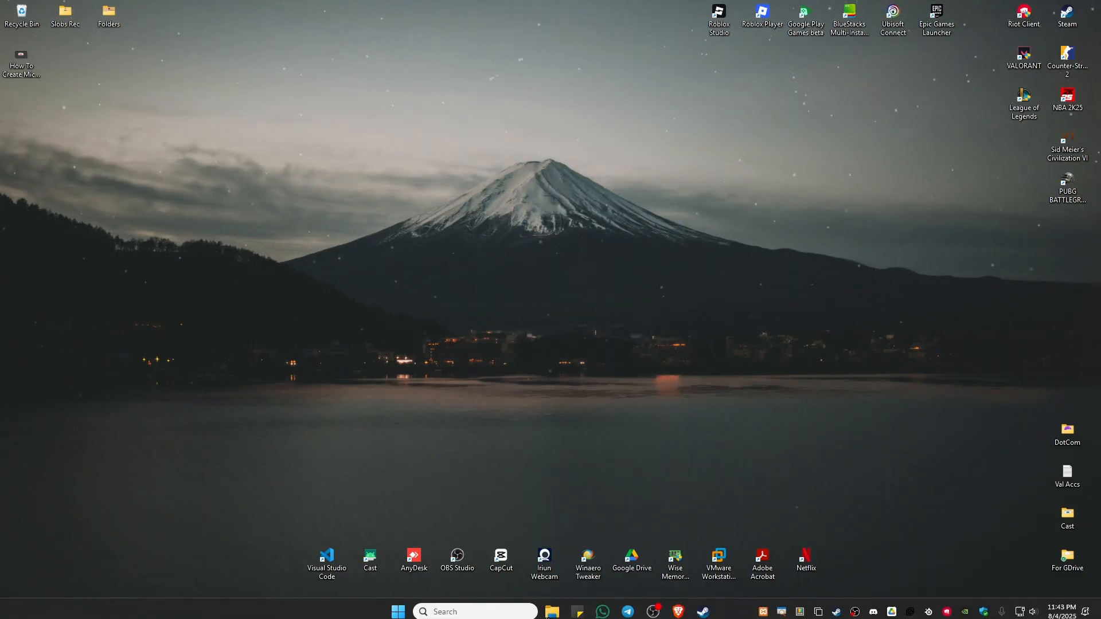
{"action": "left_click", "coordinate": [553, 611]}
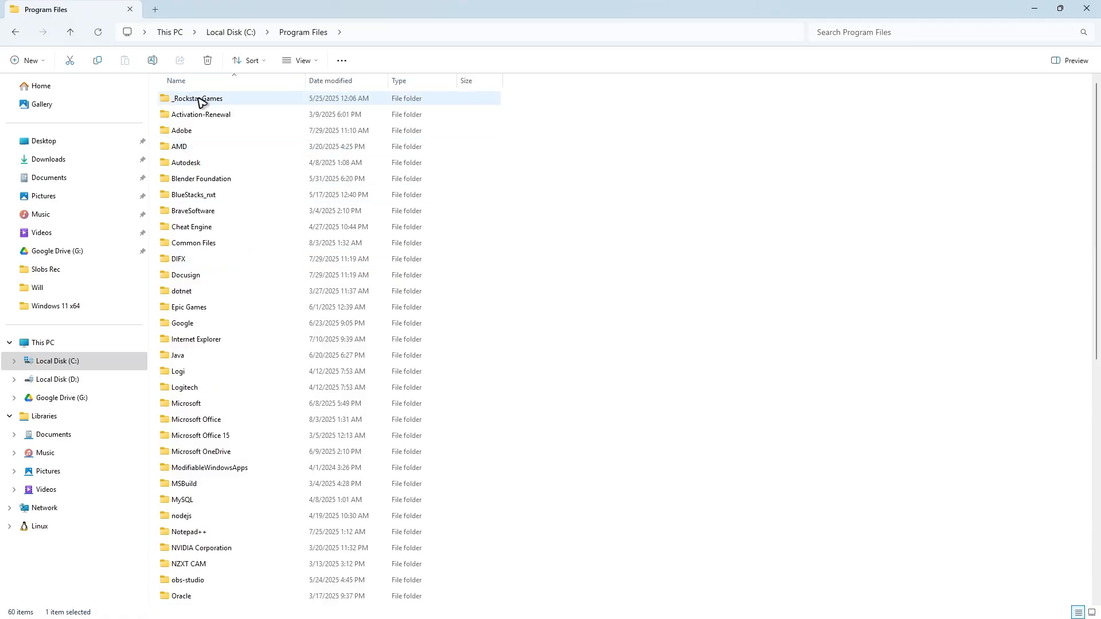
- Send Launcher.exe from _Rockstar Games\Launcher to the desktop as a shortcut
{"action": "double_click", "coordinate": [197, 98]}
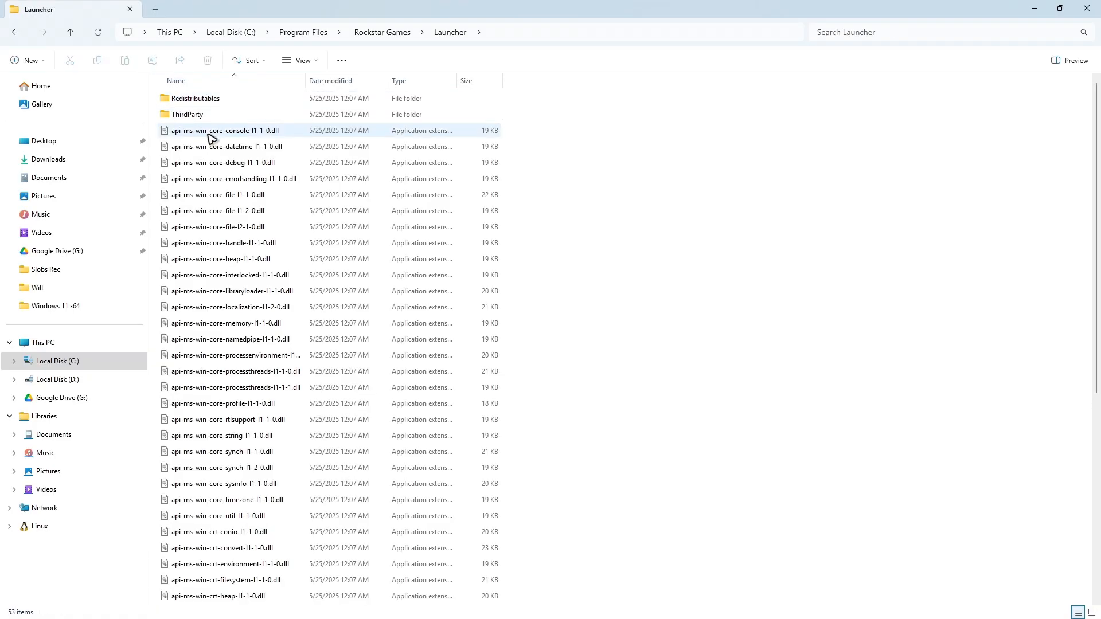
{"action": "scroll", "scroll_direction": "down", "scroll_amount": 3}
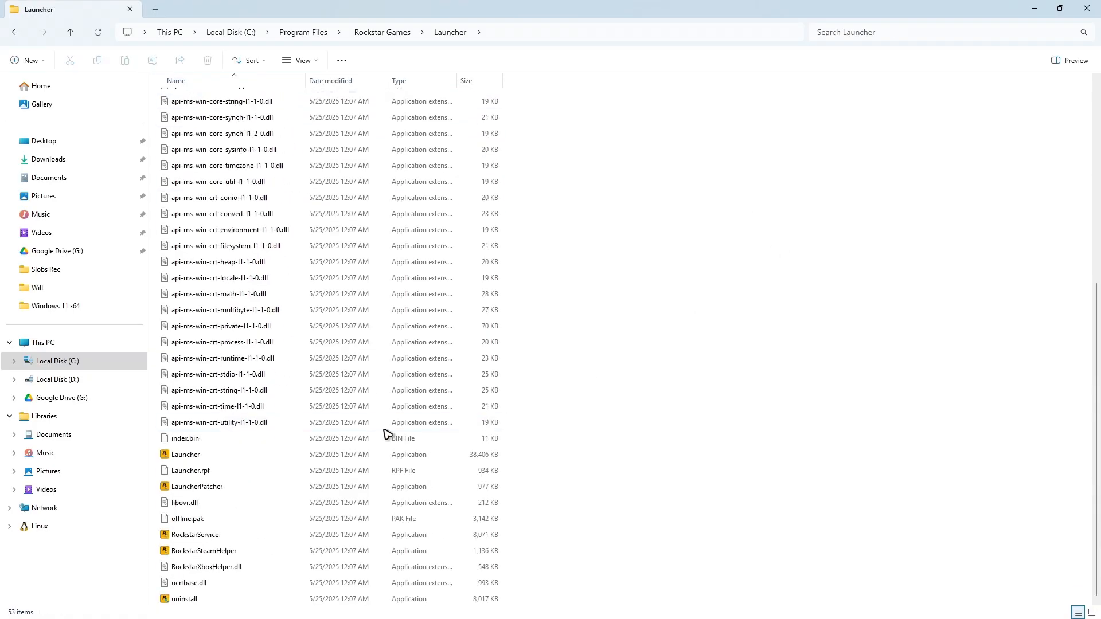
{"action": "right_click", "coordinate": [186, 454]}
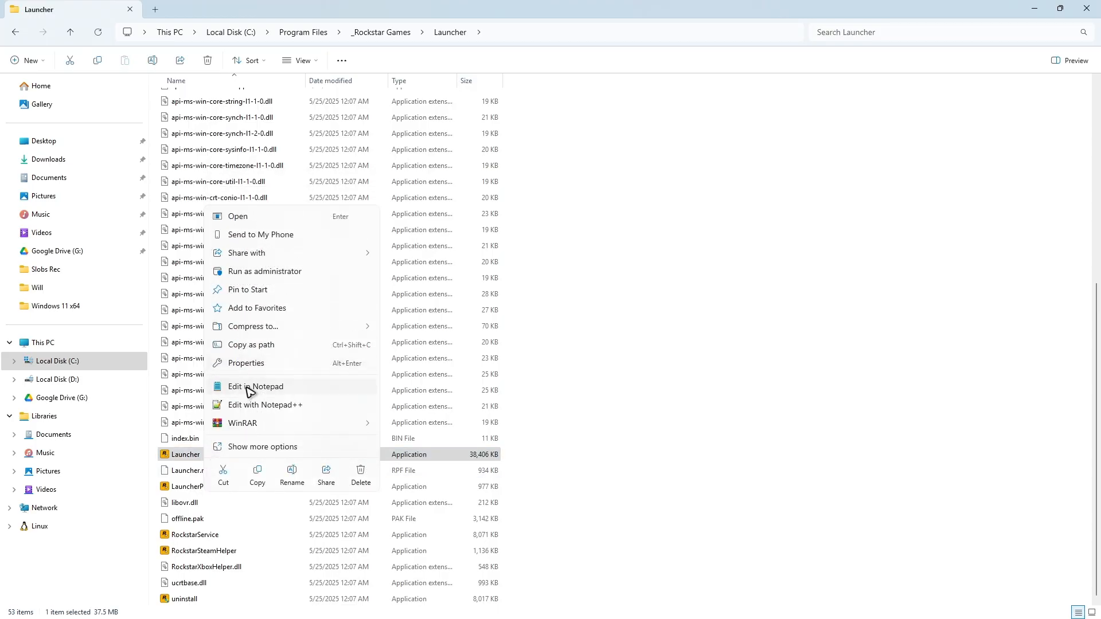
{"action": "left_click", "coordinate": [263, 446]}
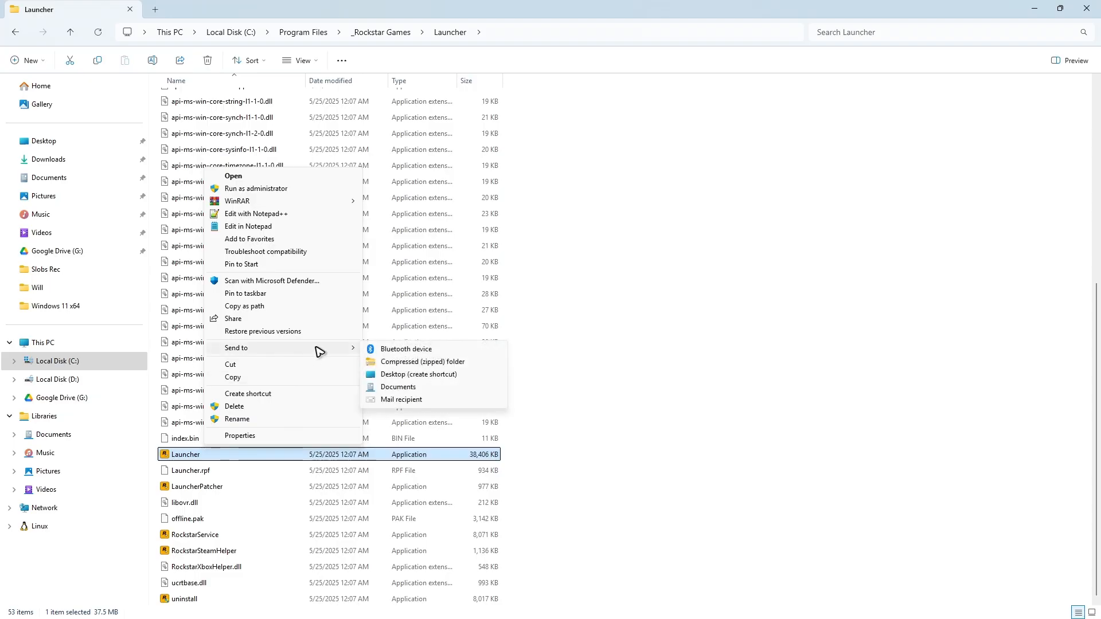
{"action": "left_click", "coordinate": [417, 374]}
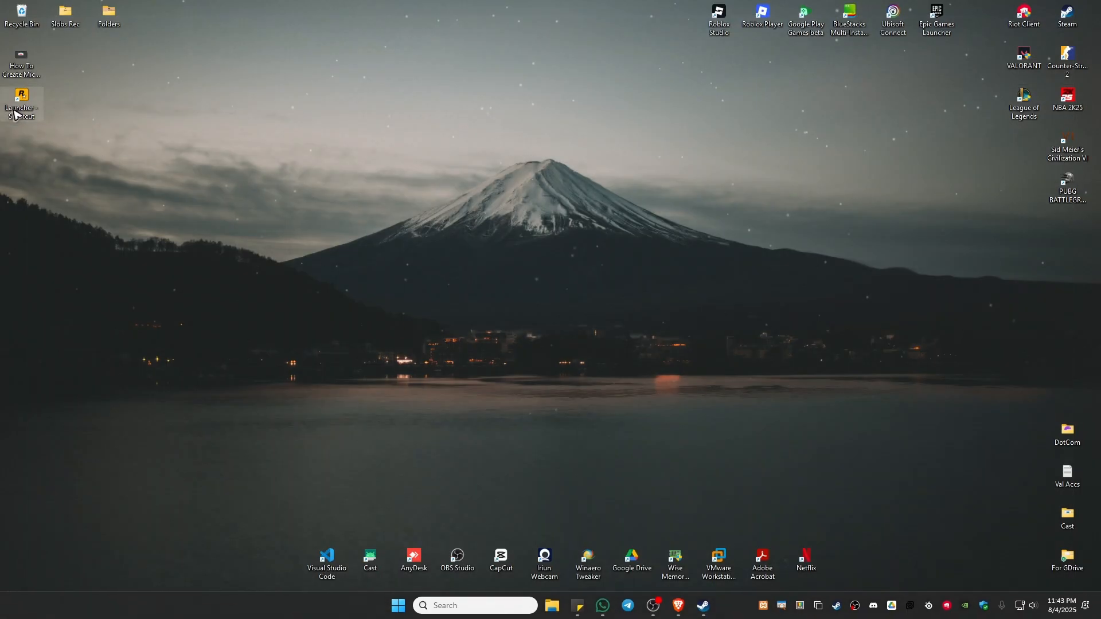
- Rename the Launcher desktop shortcut to RockstarGames
{"action": "right_click", "coordinate": [975, 14]}
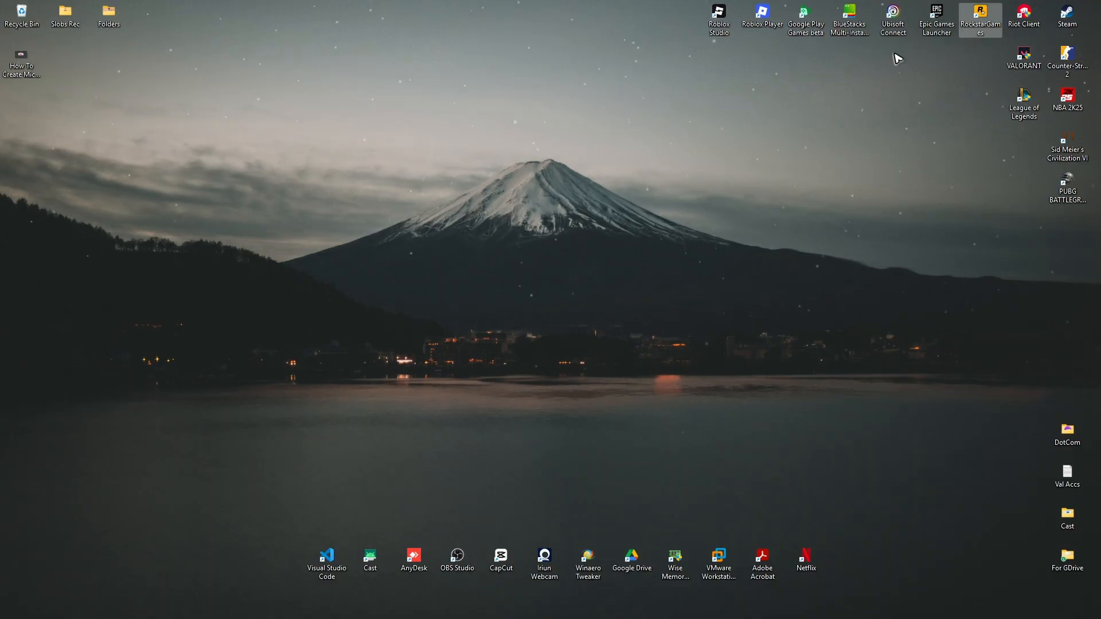
{"action": "right_click", "coordinate": [978, 14]}
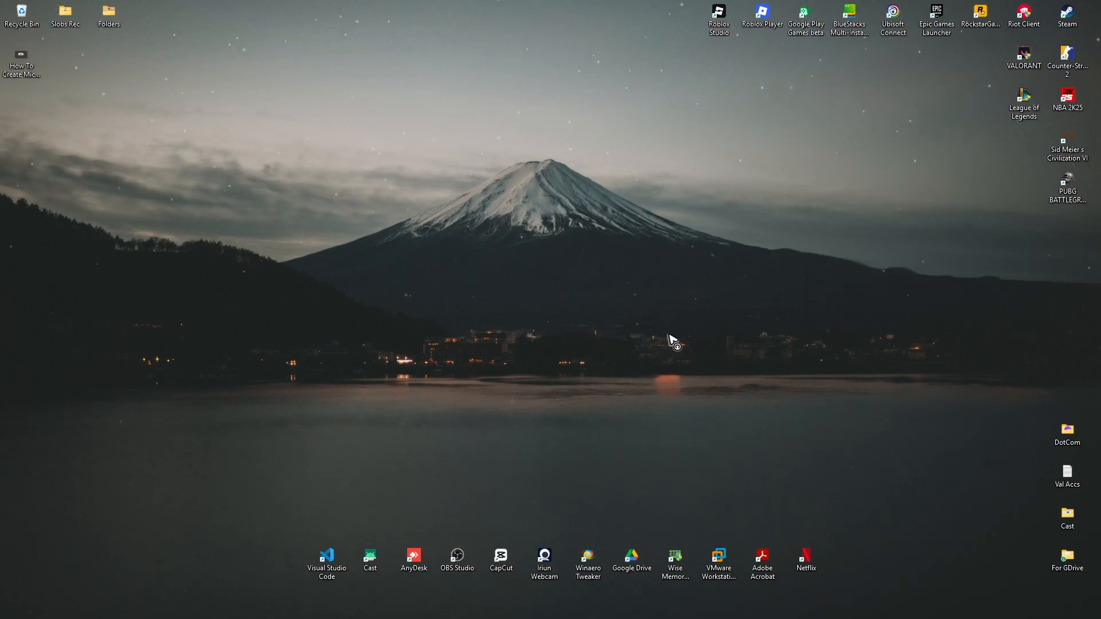
{"action": "mouse_move", "coordinate": [544, 340]}
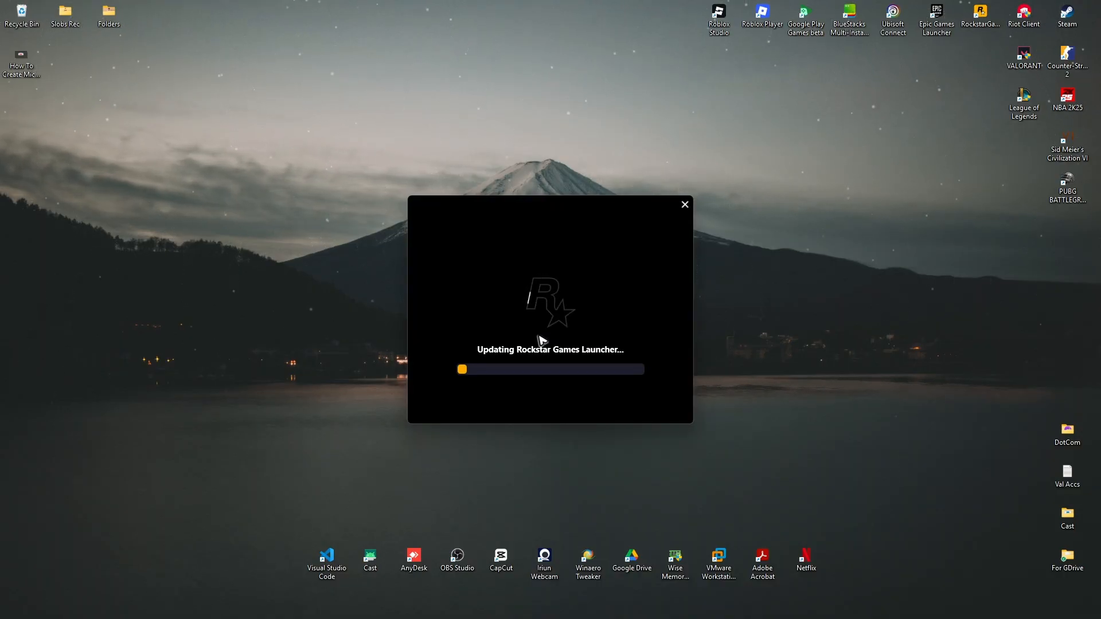
{"action": "mouse_move", "coordinate": [422, 405]}
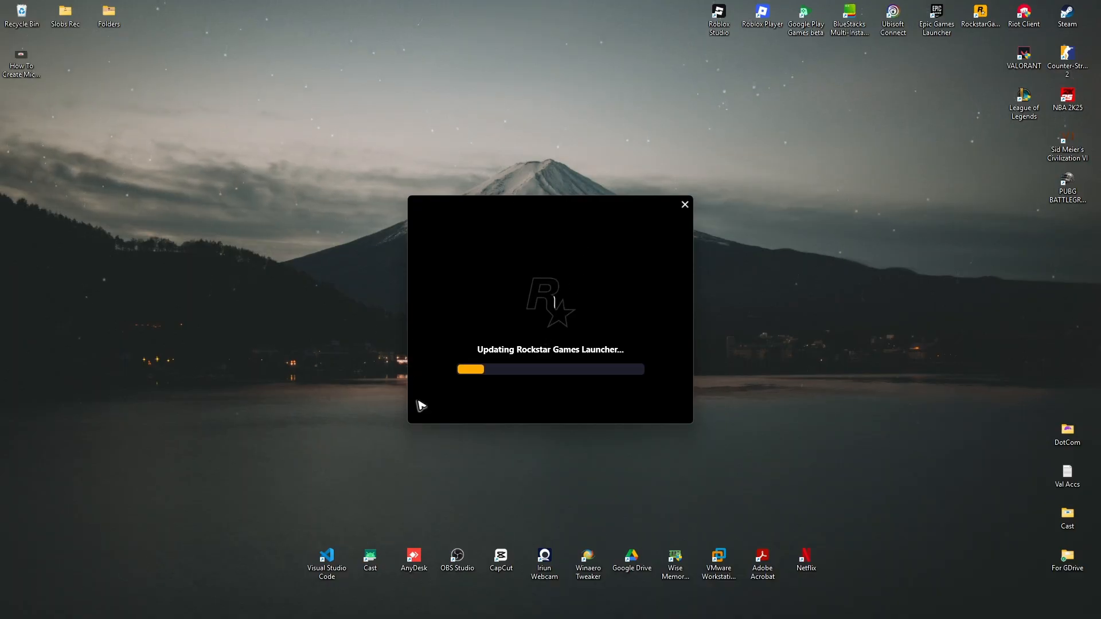
{"action": "mouse_move", "coordinate": [476, 259]}
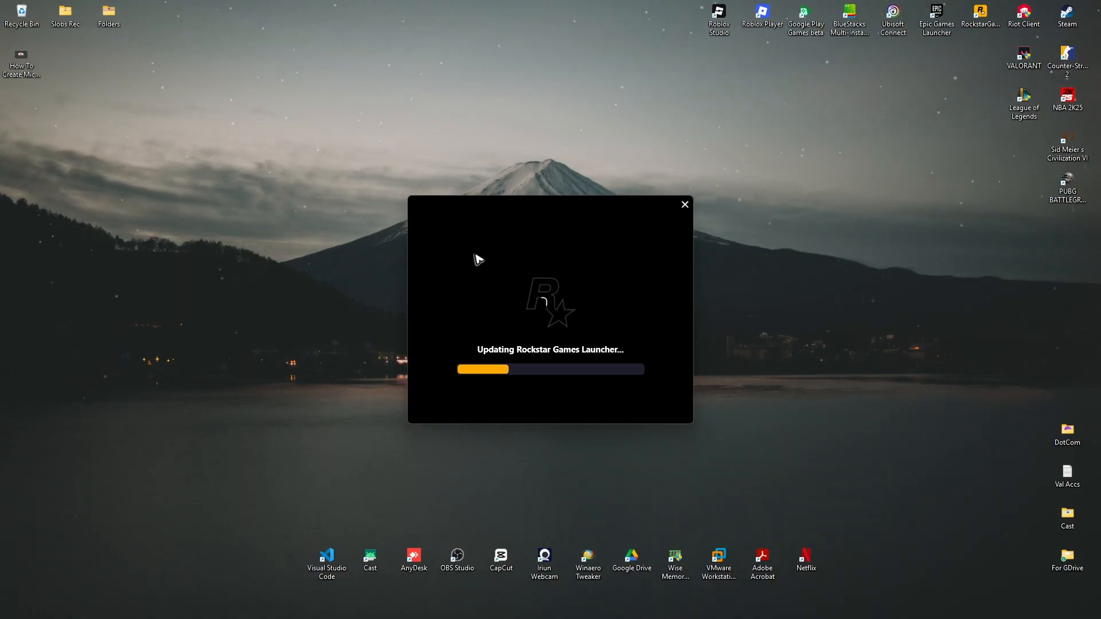